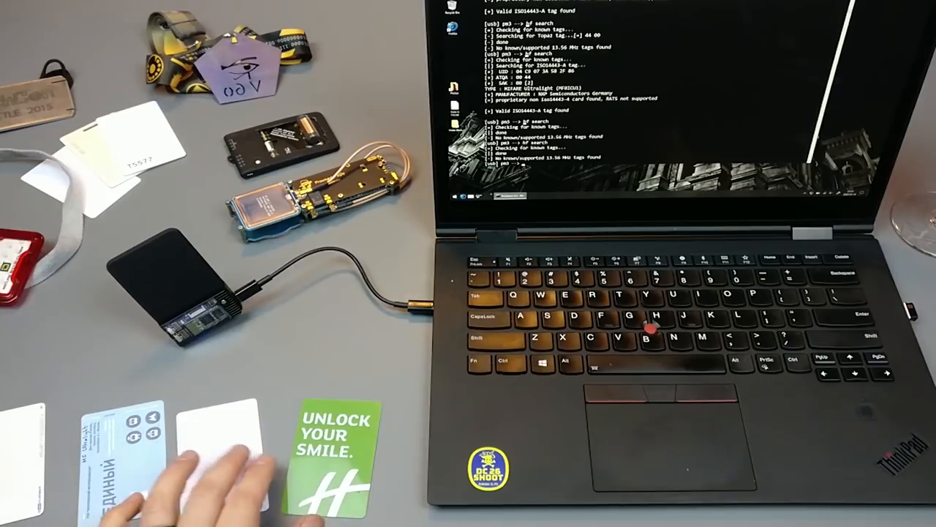
mouse_move(219, 476)
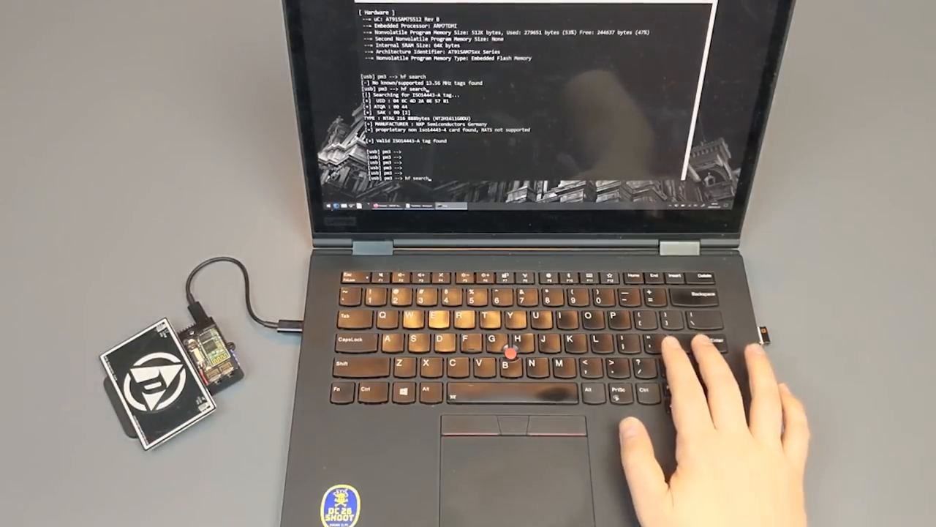
- Run 'hf search' again with the layered cards on the reader
key(Return)
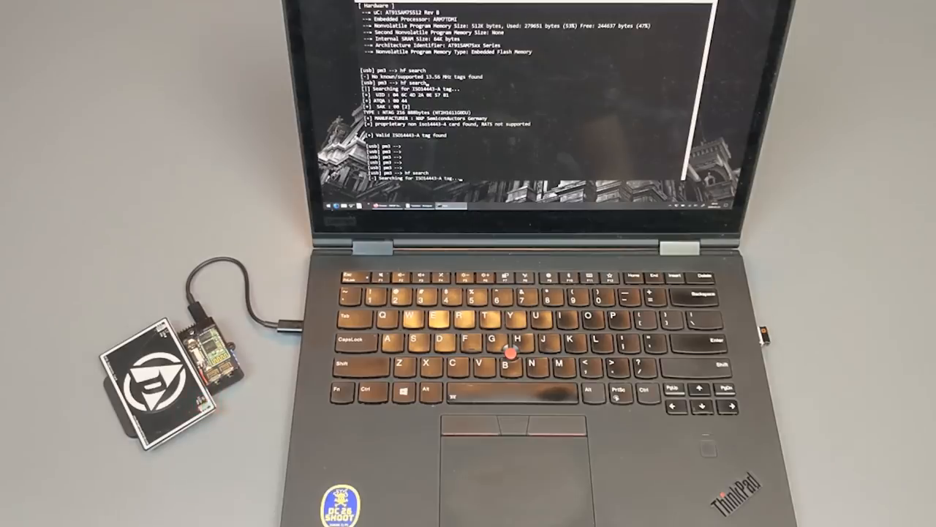